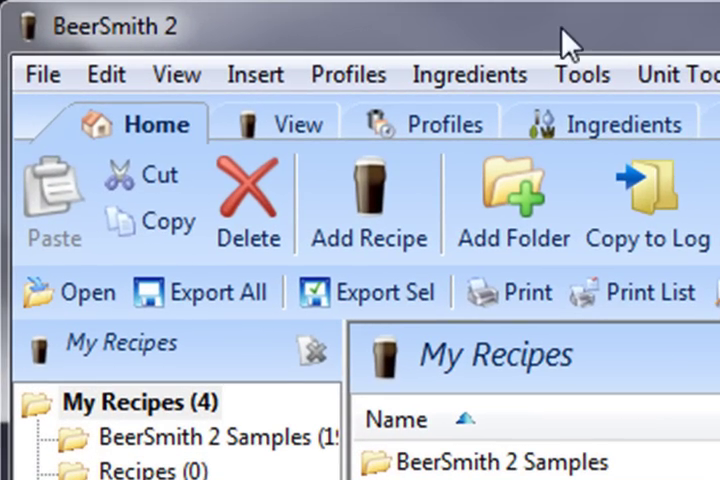
Log into the BeerSmith cloud and show the empty Cloud-BeerTest recipe folder
click(290, 122)
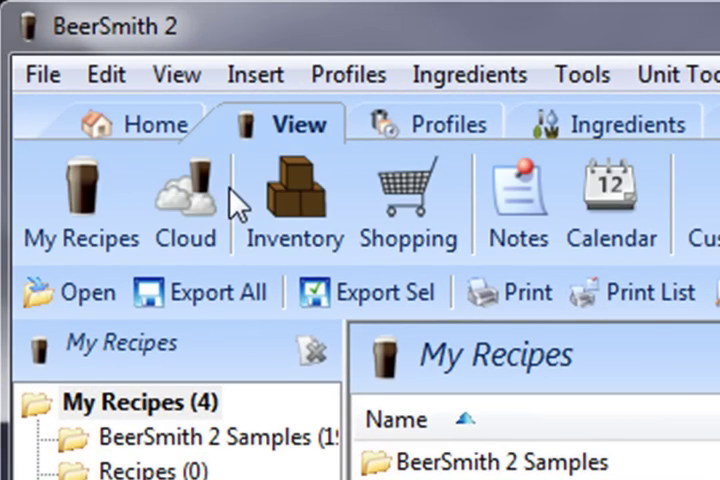
click(184, 200)
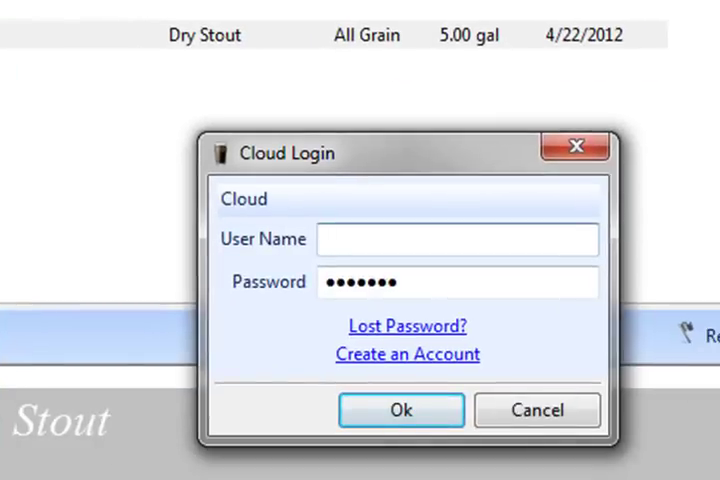
text(Beer)
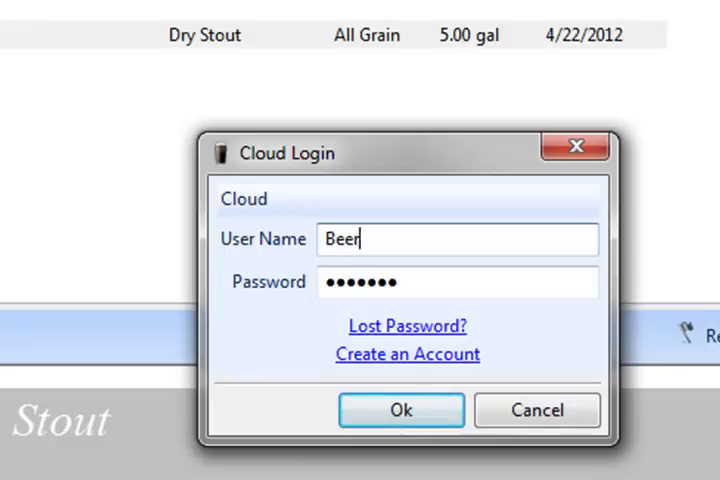
click(400, 410)
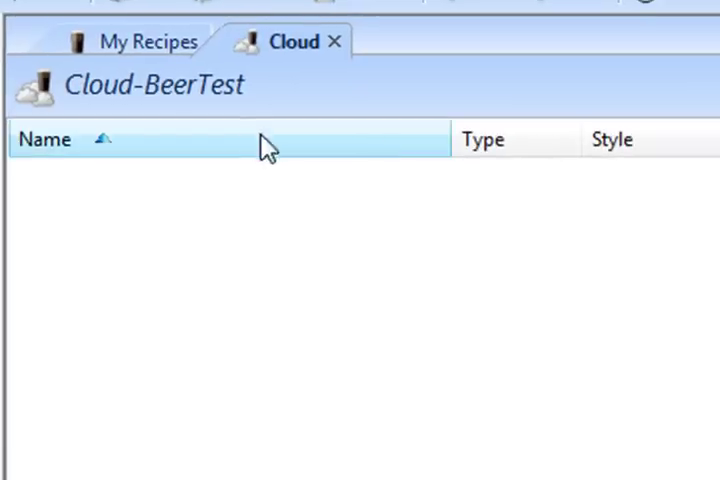
Copy Brad's Irish Stout from My Recipes into the cloud folder
click(144, 42)
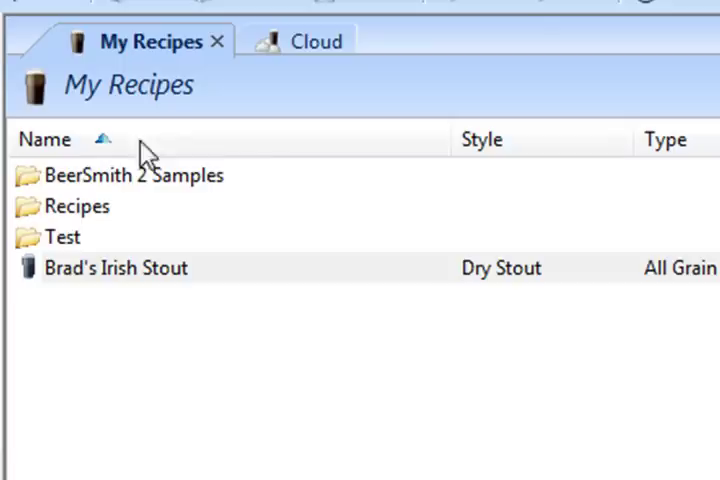
mouse_move(138, 208)
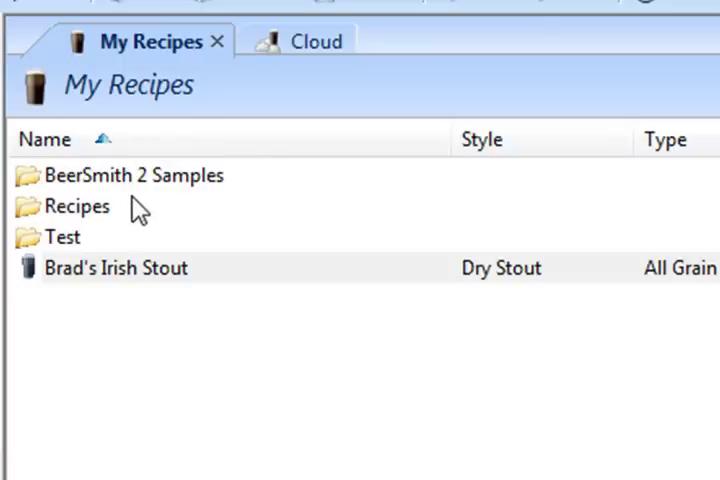
mouse_move(128, 268)
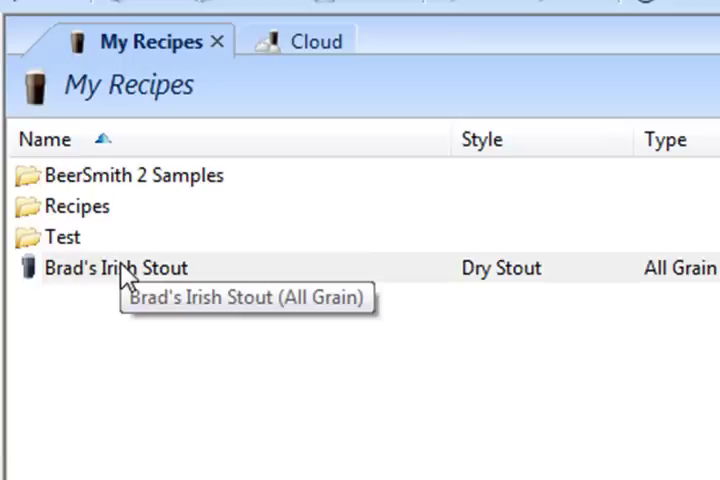
click(120, 268)
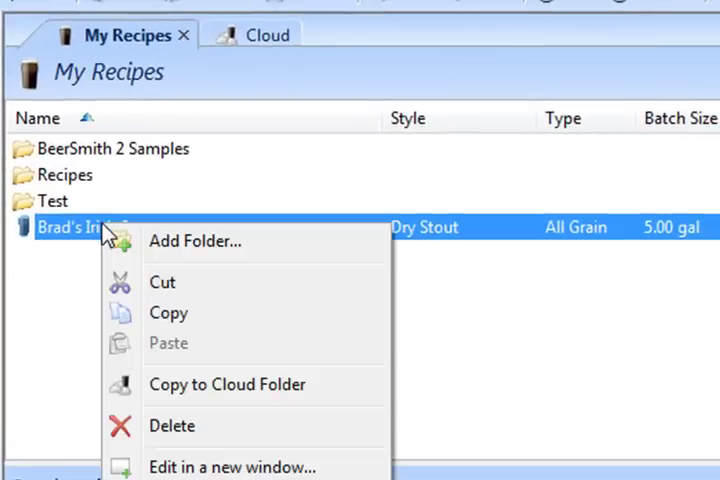
mouse_move(190, 390)
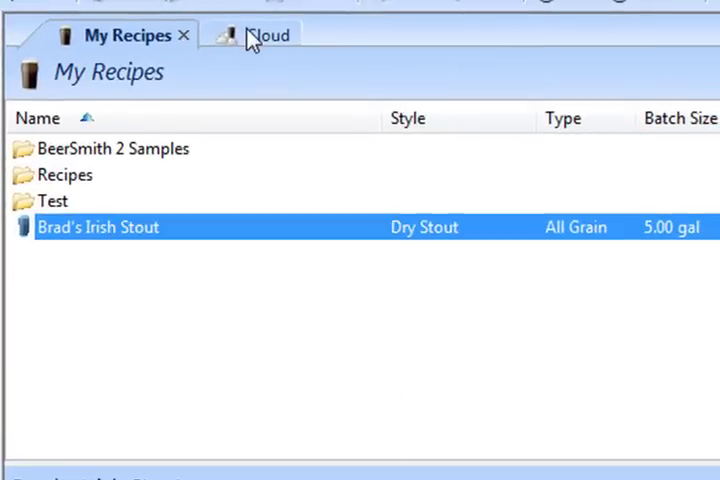
View the cloud copy of Brad's Irish Stout, listed as private with its recipe sheet
click(258, 34)
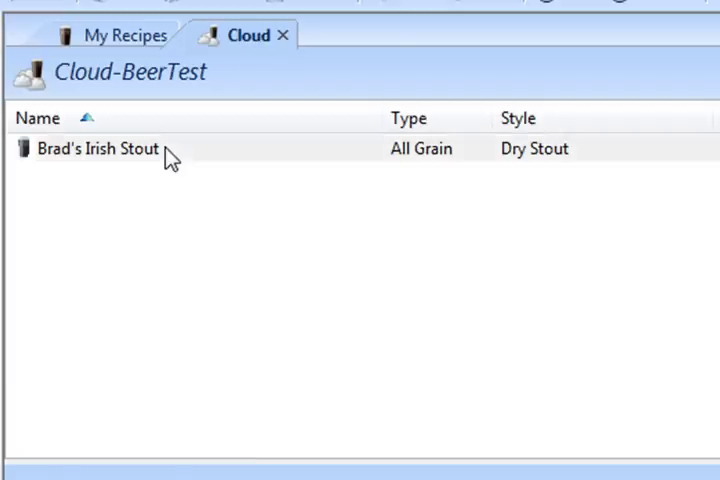
click(96, 148)
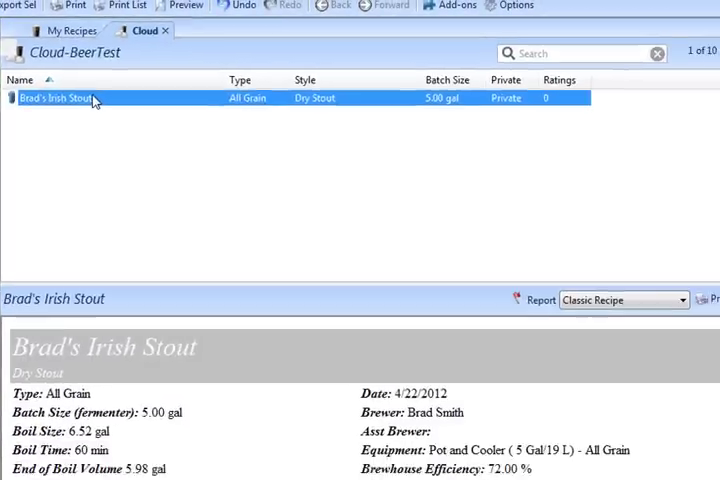
double_click(56, 98)
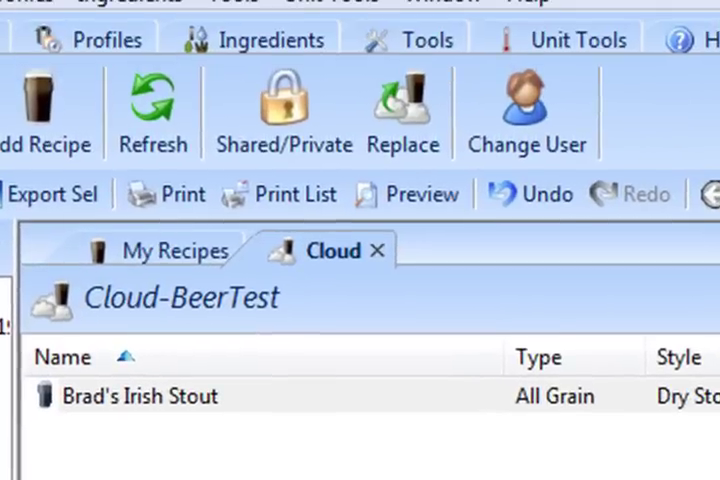
mouse_move(152, 110)
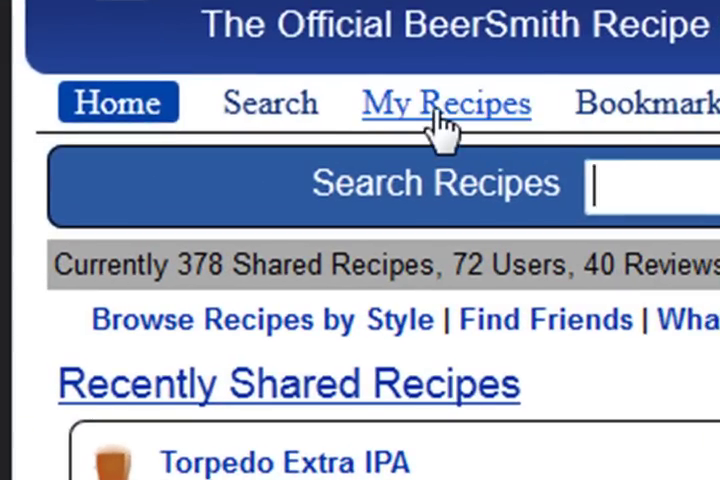
On the recipe website, show Brad's Irish Stout's page and make it Shared
click(444, 104)
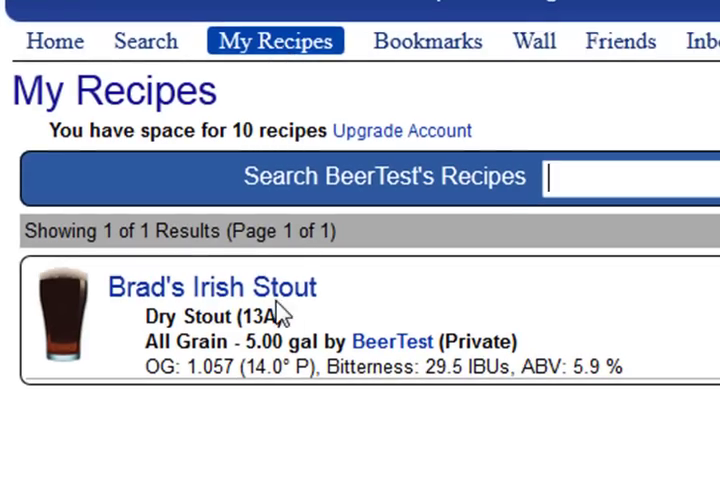
mouse_move(212, 288)
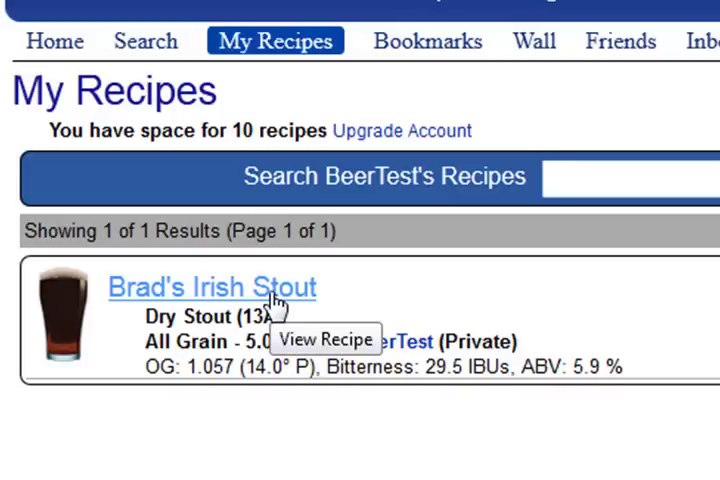
click(212, 288)
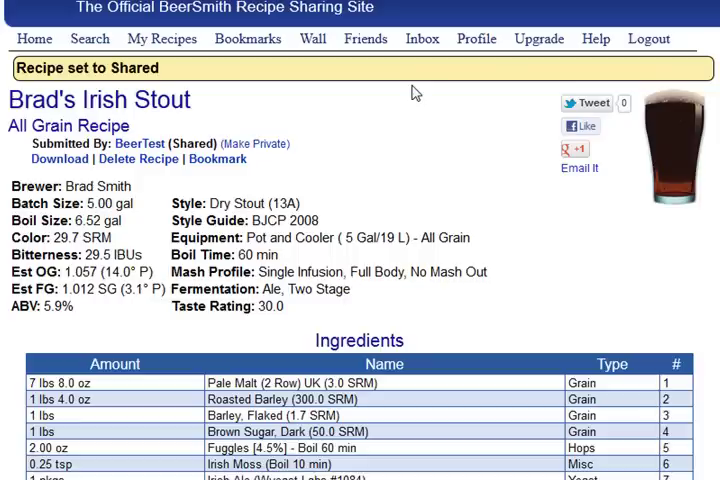
mouse_move(476, 44)
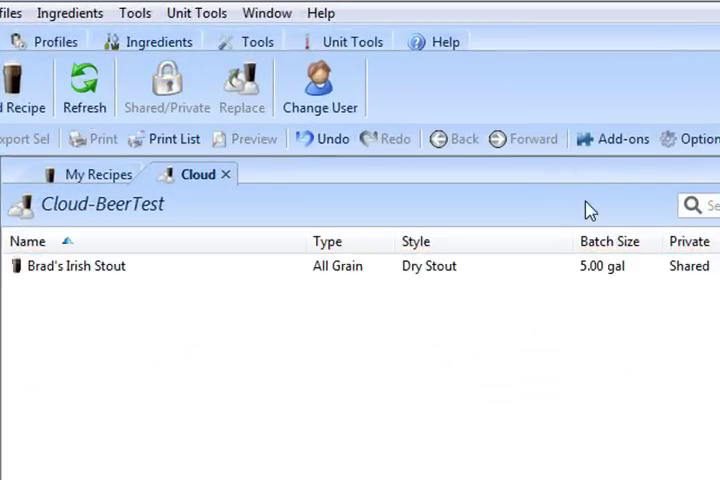
Switch the cloud copy of Brad's Irish Stout from Shared back to Private
click(76, 266)
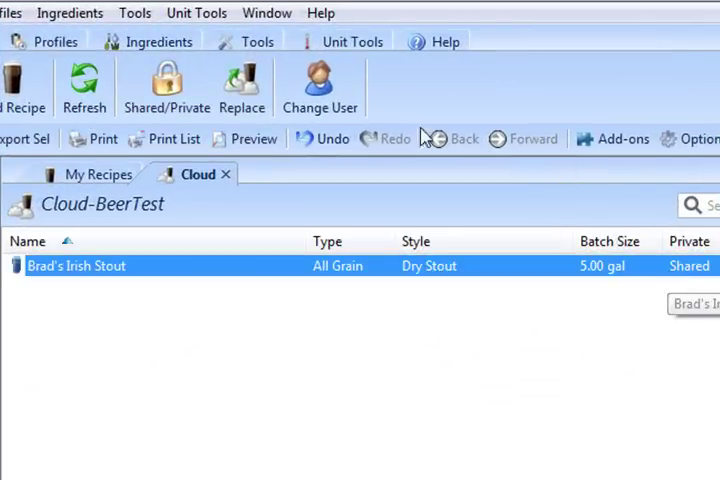
mouse_move(168, 84)
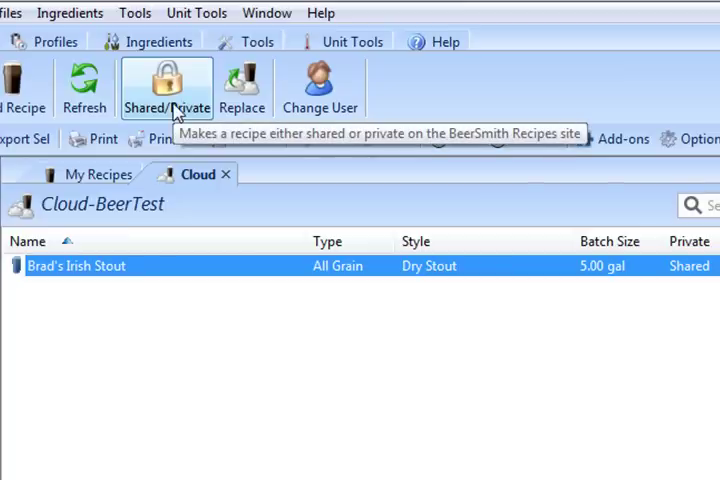
click(166, 88)
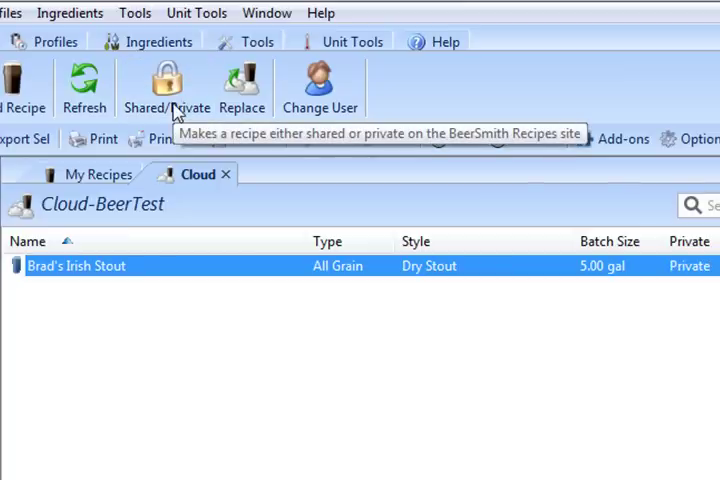
click(164, 84)
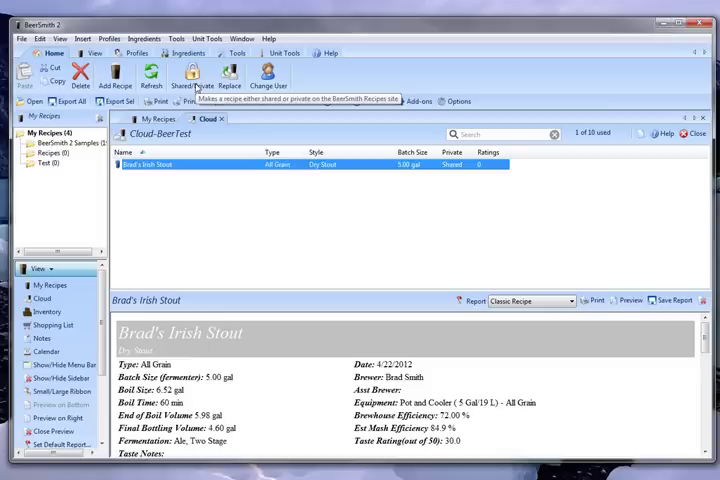
click(192, 74)
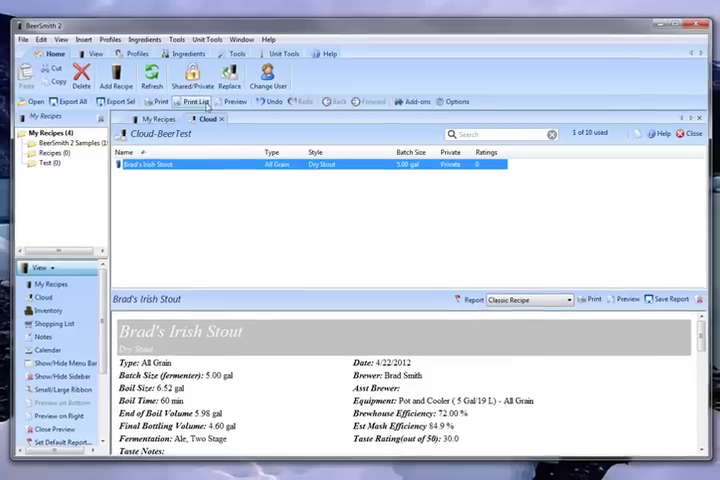